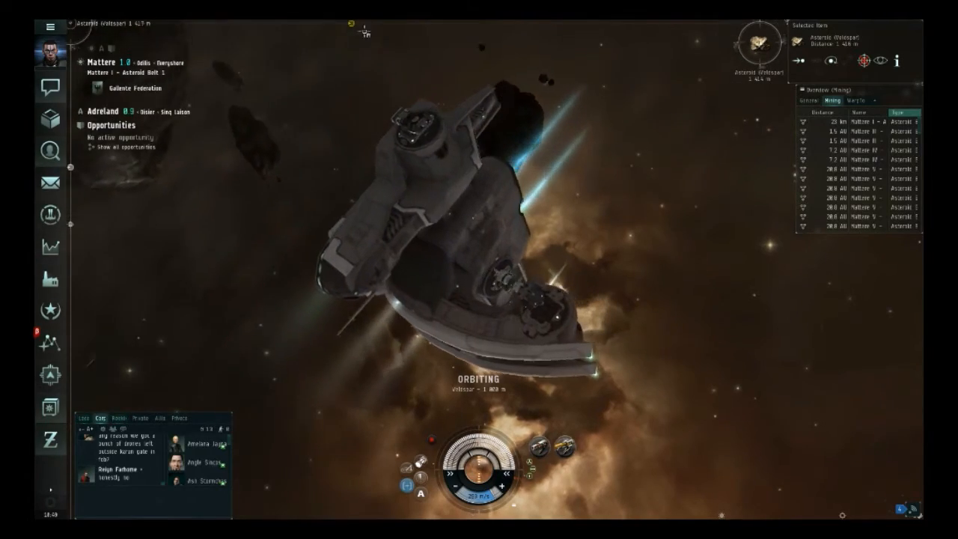
Dock the rookie ship at the nearby Astral Mining refinery station.
{"action": "left_click", "coordinate": [479, 108]}
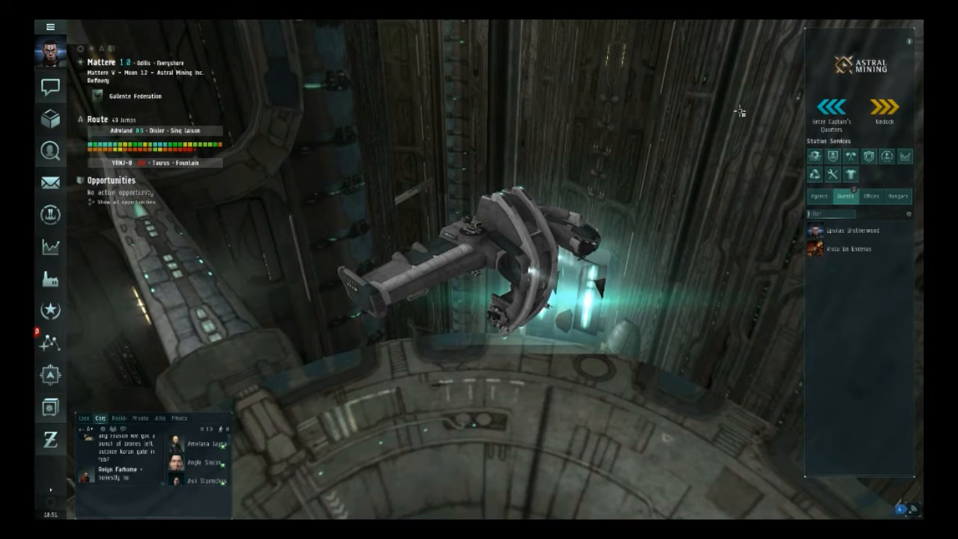
{"action": "left_click", "coordinate": [120, 417]}
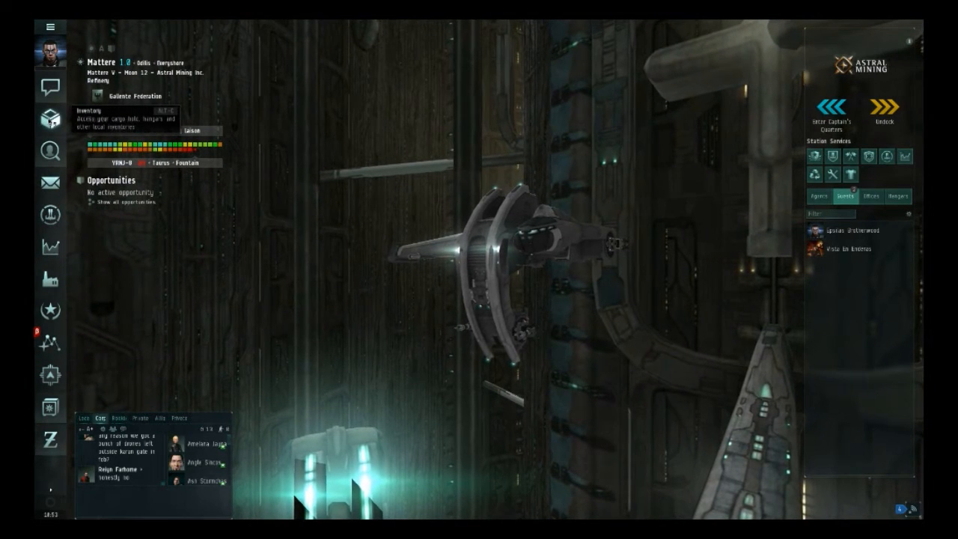
Show the pilot's character sheet listing skill categories and points.
{"action": "left_click", "coordinate": [902, 509]}
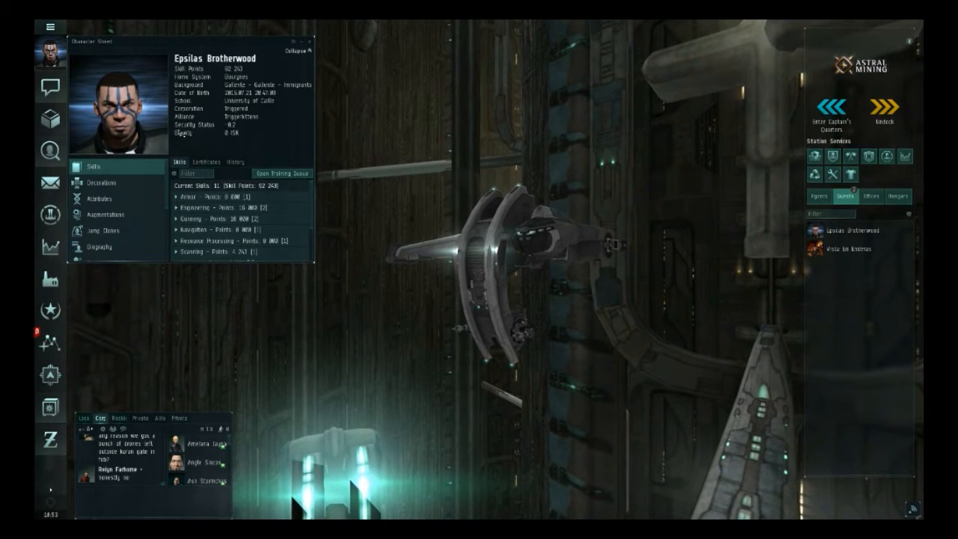
Show the skill training queue beside the character sheet's Skills list.
{"action": "left_click", "coordinate": [116, 418]}
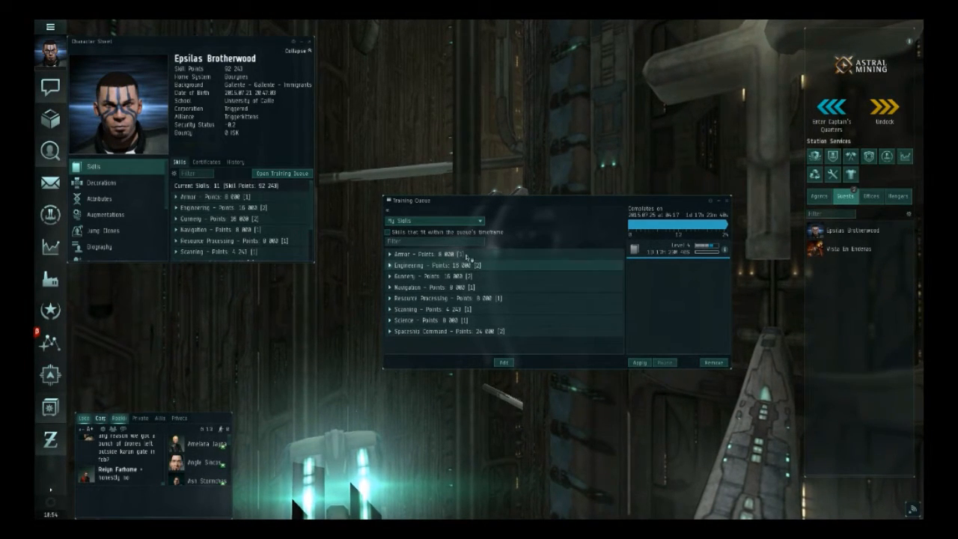
Expand the Armor group to reveal Mechanics, then acknowledge the Shutdown in Progress notice.
{"action": "left_click", "coordinate": [390, 253]}
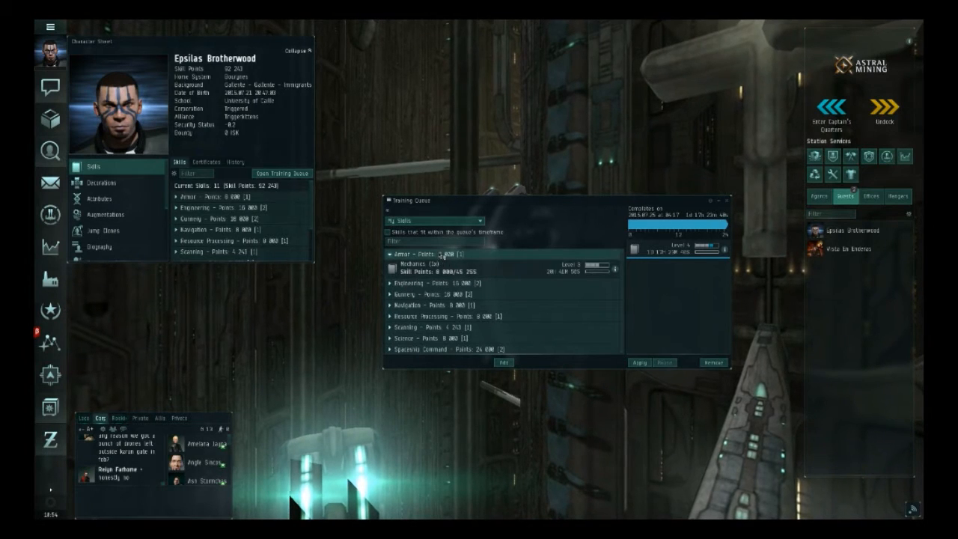
{"action": "left_click", "coordinate": [403, 254]}
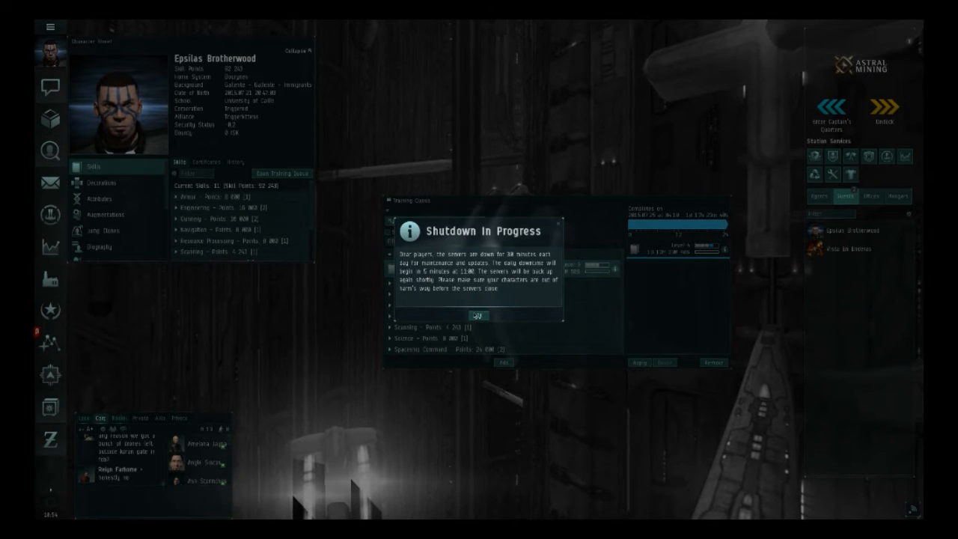
{"action": "left_click", "coordinate": [476, 314]}
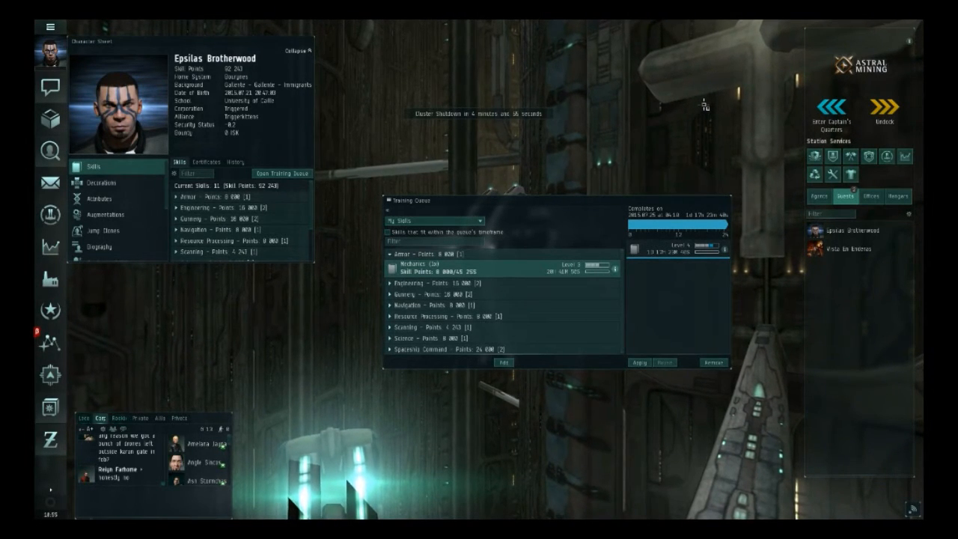
{"action": "mouse_move", "coordinate": [442, 268]}
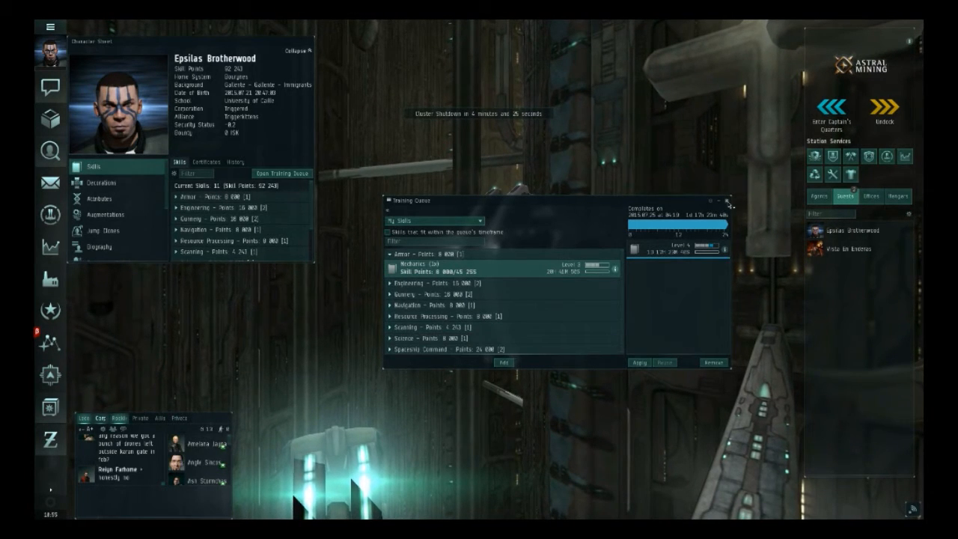
Close the training queue, browse Decorations and permissions, then show the Attributes points.
{"action": "left_click", "coordinate": [732, 201]}
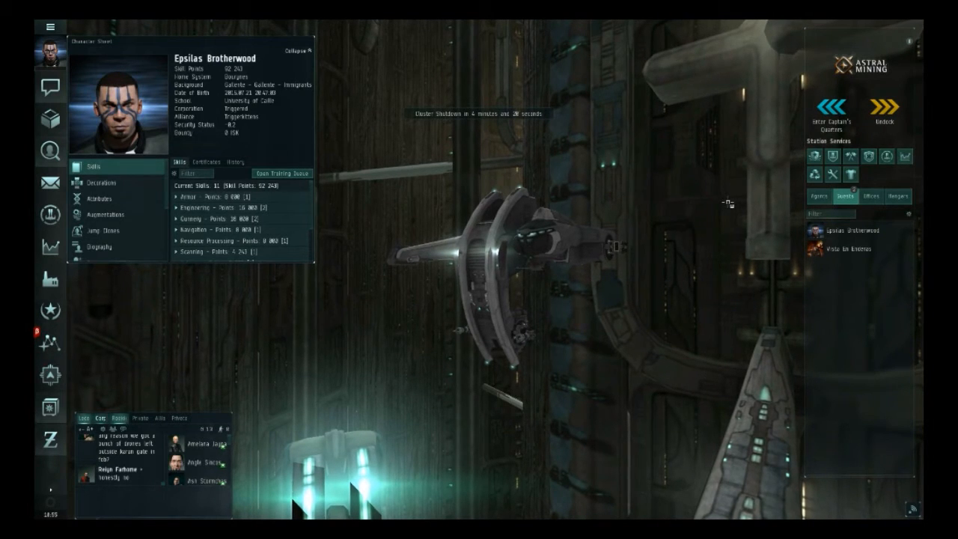
{"action": "mouse_move", "coordinate": [95, 198]}
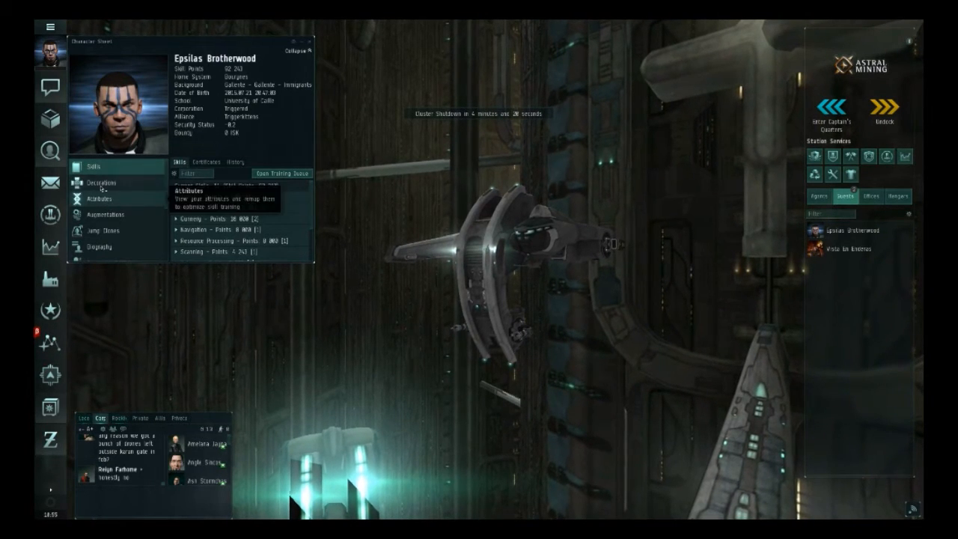
{"action": "left_click", "coordinate": [102, 183]}
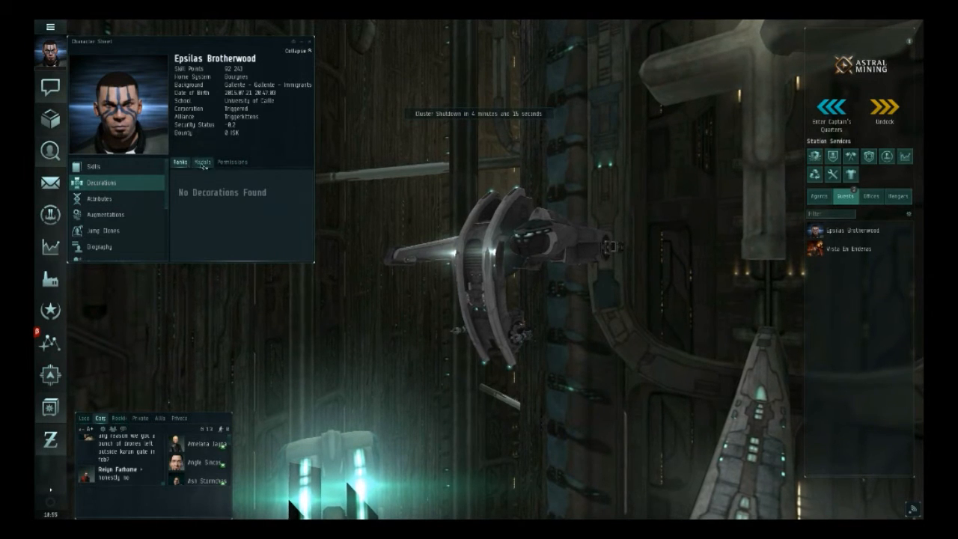
{"action": "left_click", "coordinate": [234, 162]}
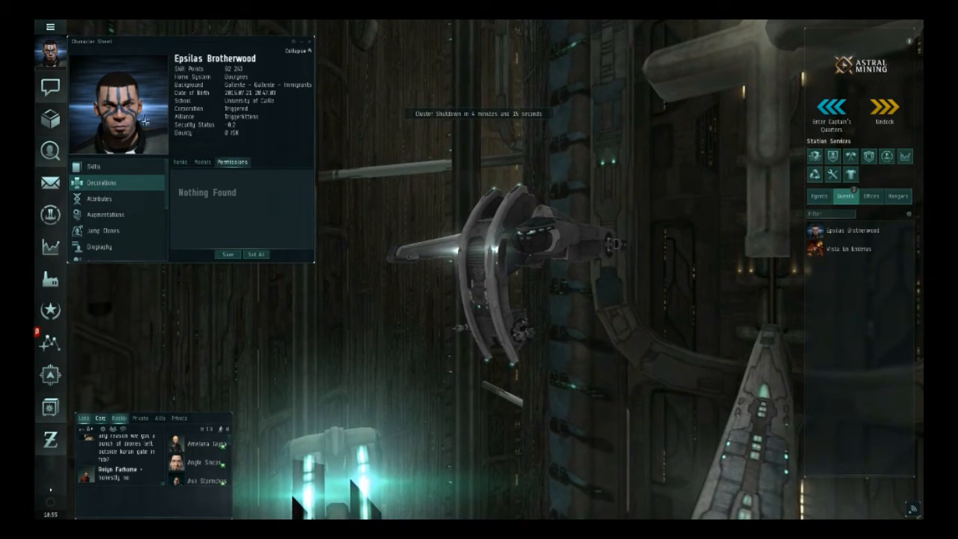
{"action": "left_click", "coordinate": [98, 197]}
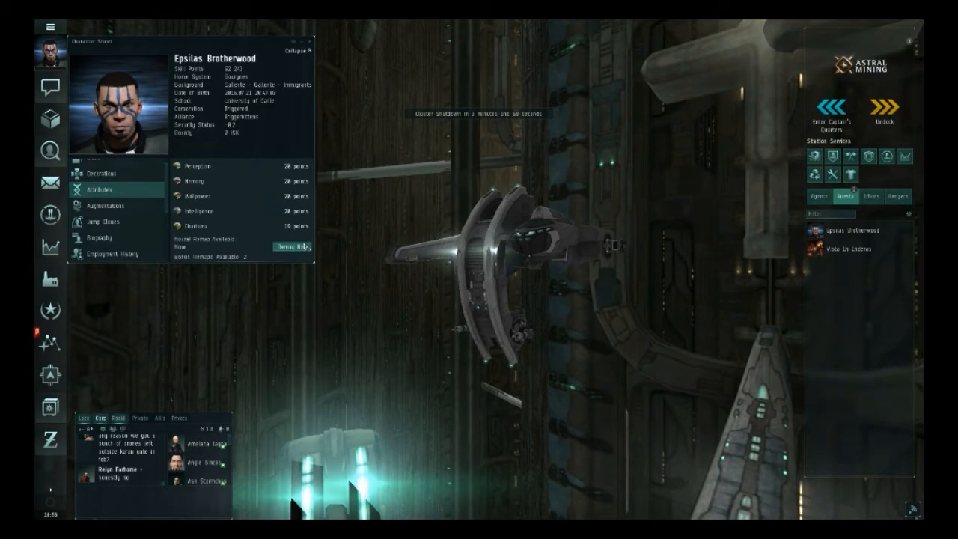
Bring up Neural Remapping, then show the Augmentations section with no implants or boosters.
{"action": "left_click", "coordinate": [292, 245]}
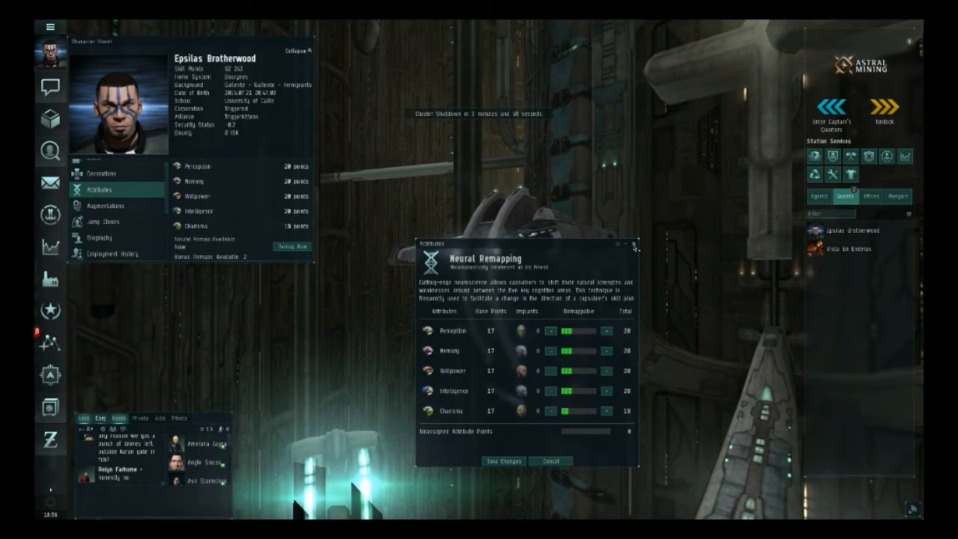
{"action": "left_click", "coordinate": [105, 205]}
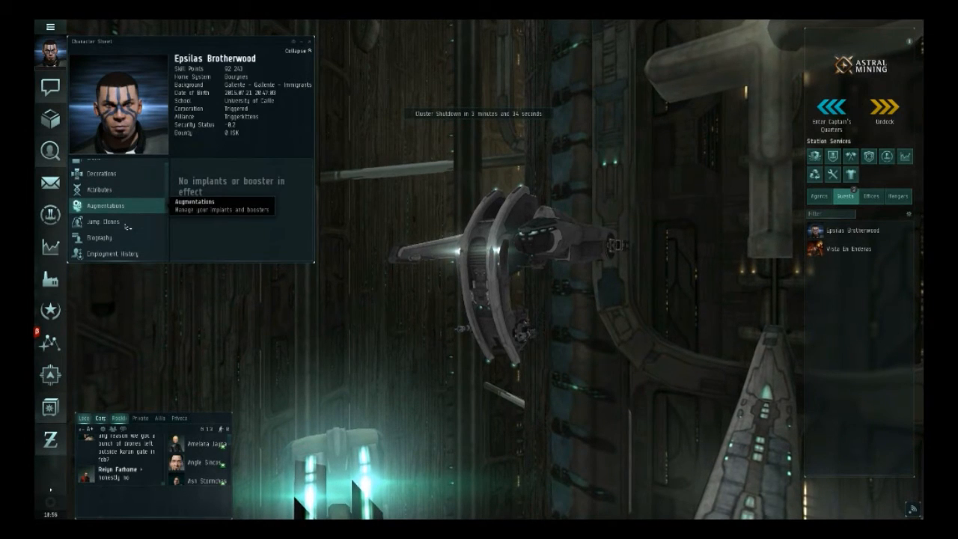
Show the Jump Clones section, reporting the next clone jump available now.
{"action": "left_click", "coordinate": [108, 221]}
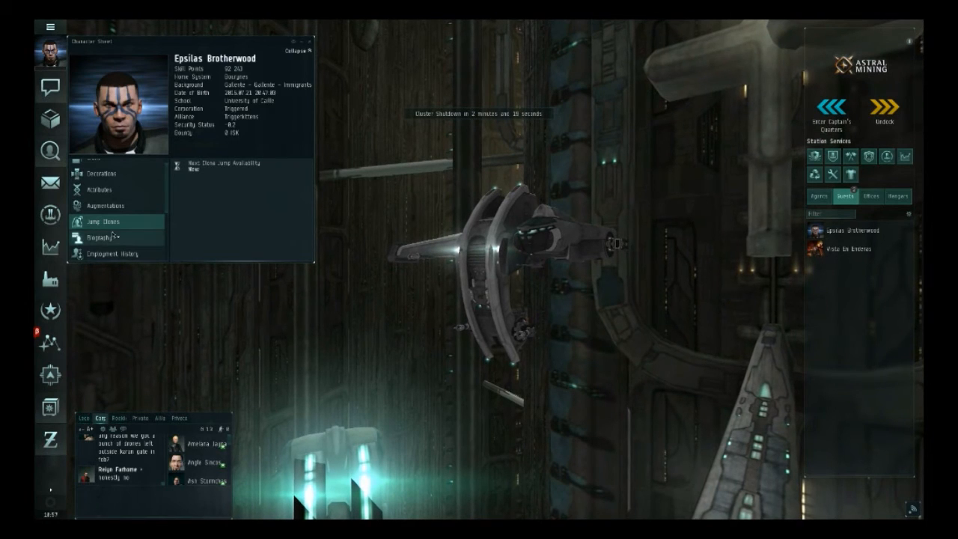
Review the Biography, then show Employment History with corporation join dates.
{"action": "left_click", "coordinate": [99, 237]}
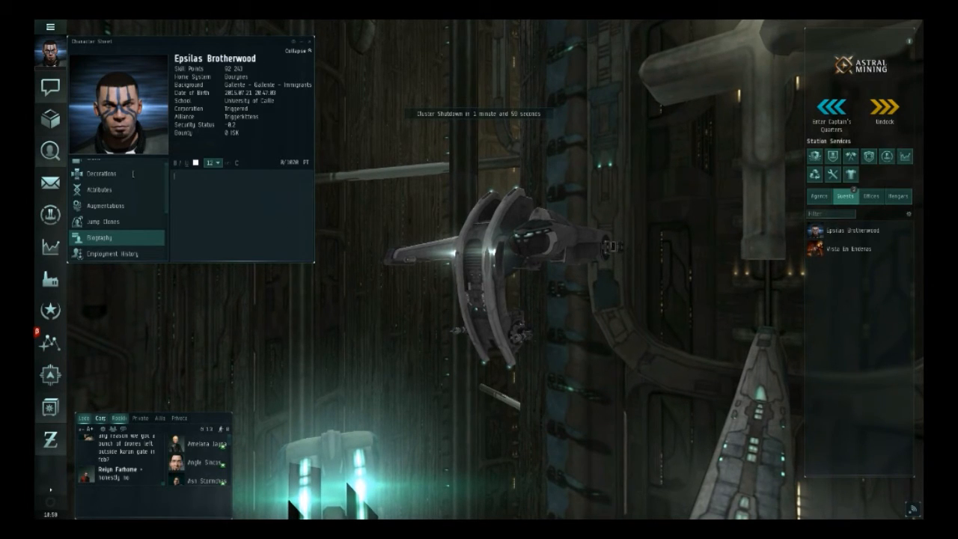
{"action": "left_click", "coordinate": [114, 258]}
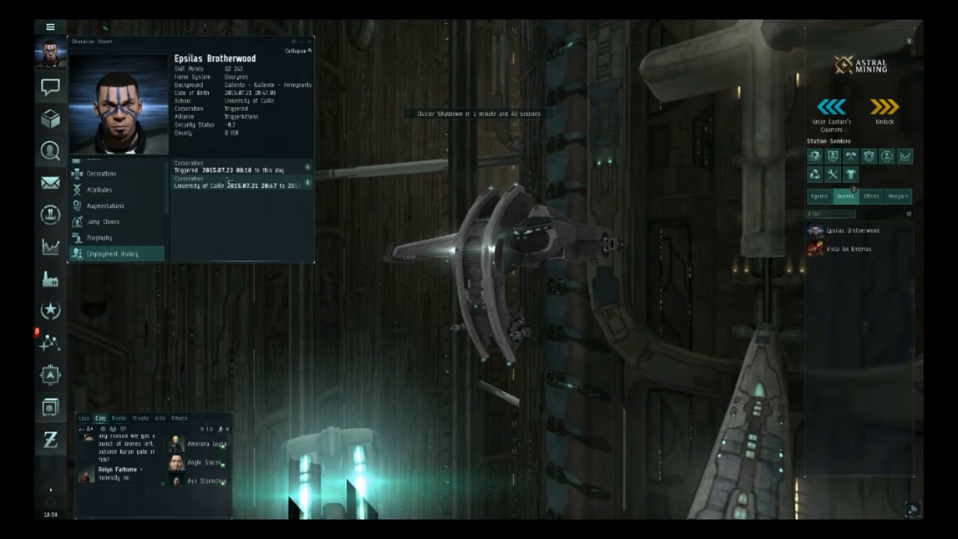
{"action": "mouse_move", "coordinate": [102, 213]}
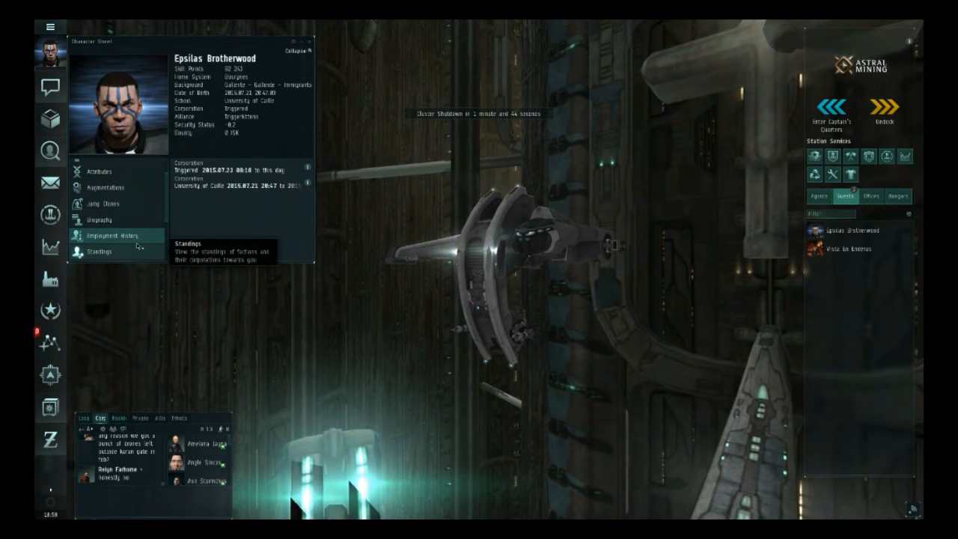
View Standings toggled to corporations toward the character, then show the Security Status history.
{"action": "left_click", "coordinate": [99, 252]}
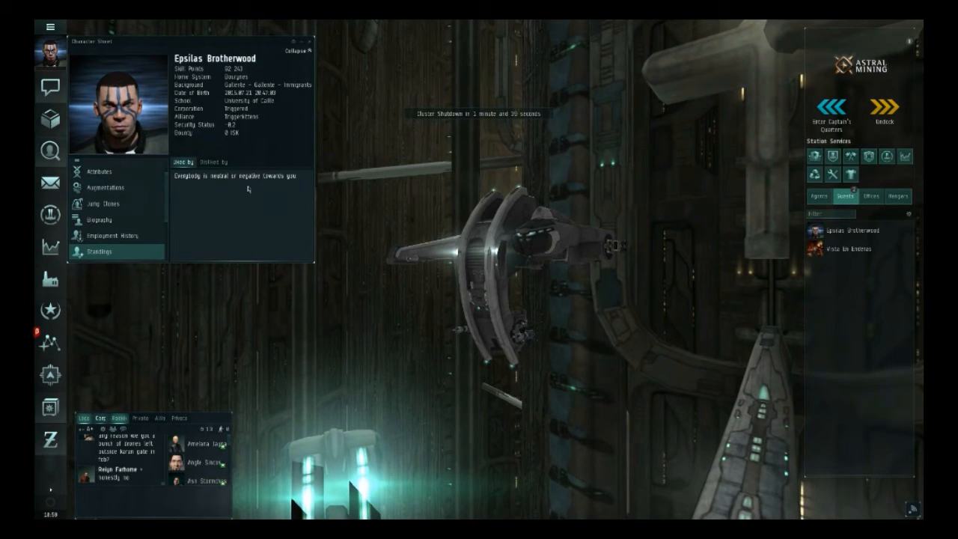
{"action": "left_click", "coordinate": [215, 162]}
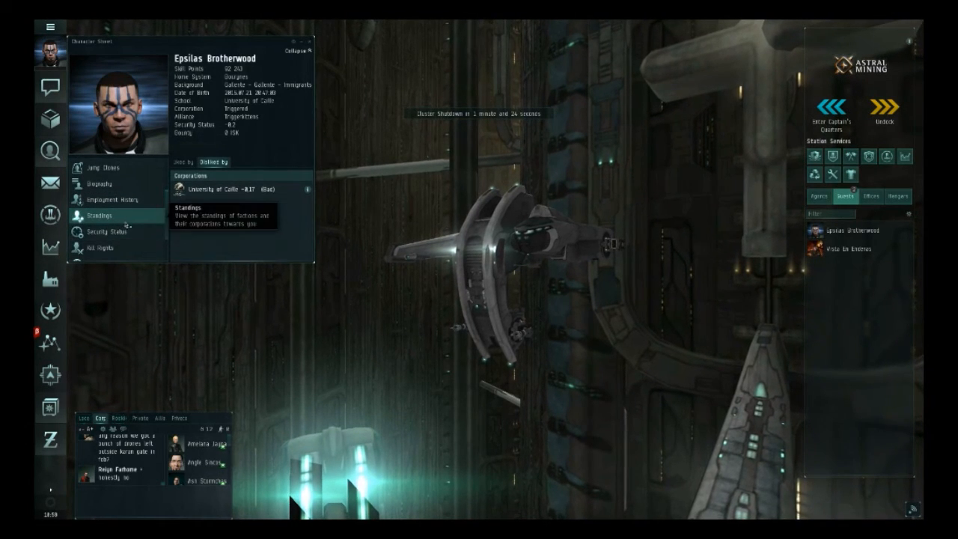
{"action": "left_click", "coordinate": [108, 232]}
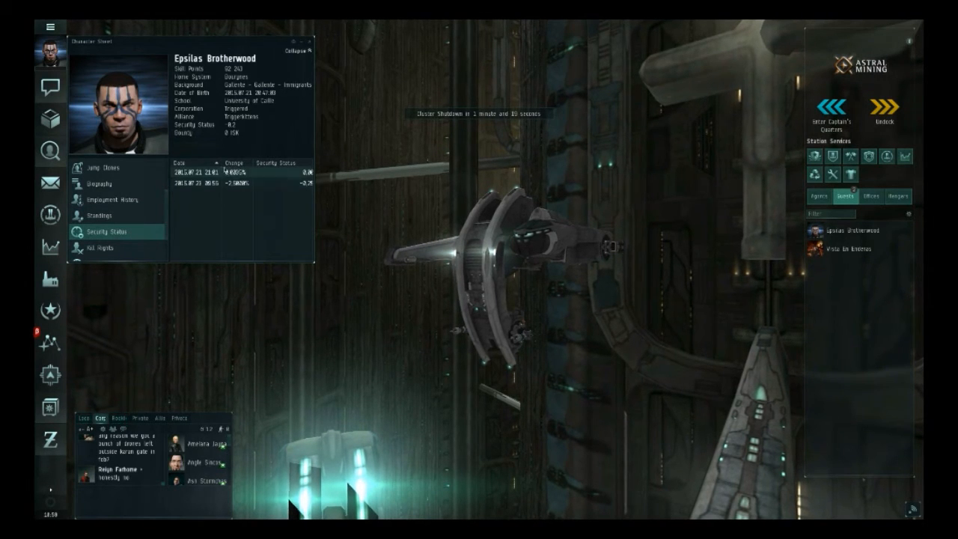
{"action": "mouse_move", "coordinate": [97, 216]}
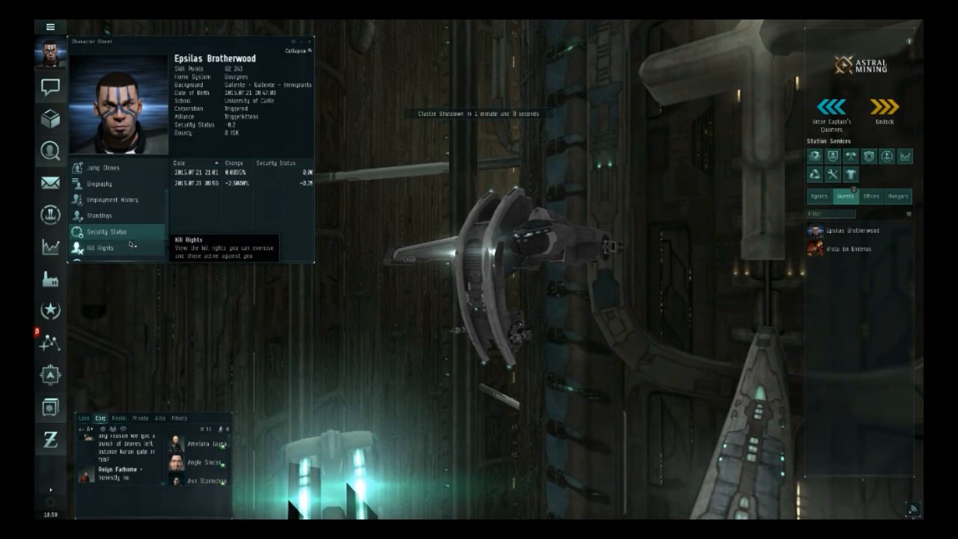
Review Kill Rights held against the pilot, then show the Combat Log with no kills found.
{"action": "left_click", "coordinate": [102, 249]}
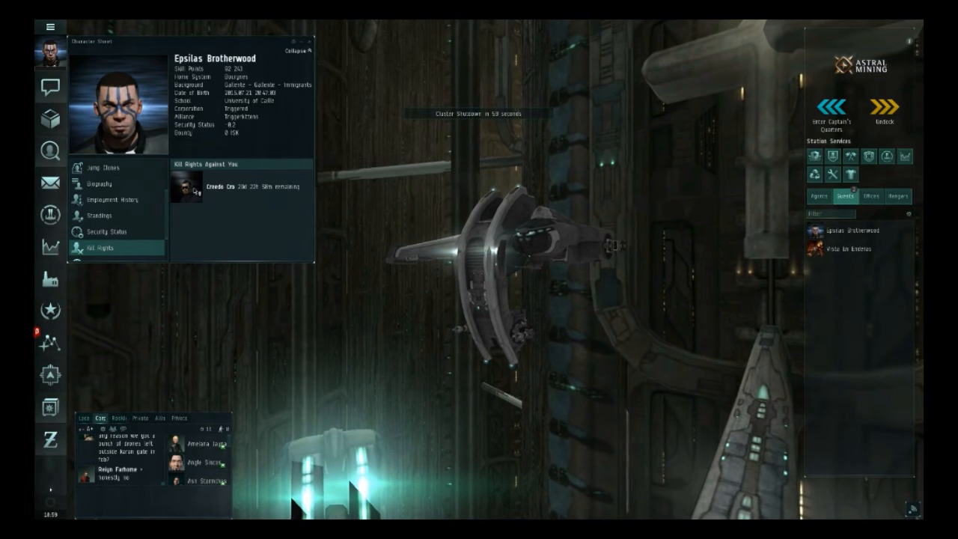
{"action": "mouse_move", "coordinate": [101, 248]}
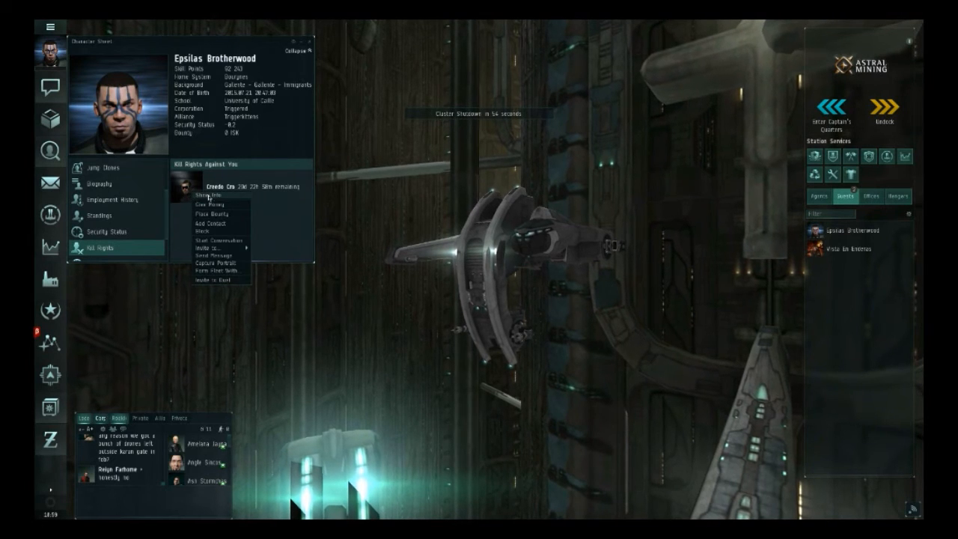
{"action": "left_click", "coordinate": [213, 195]}
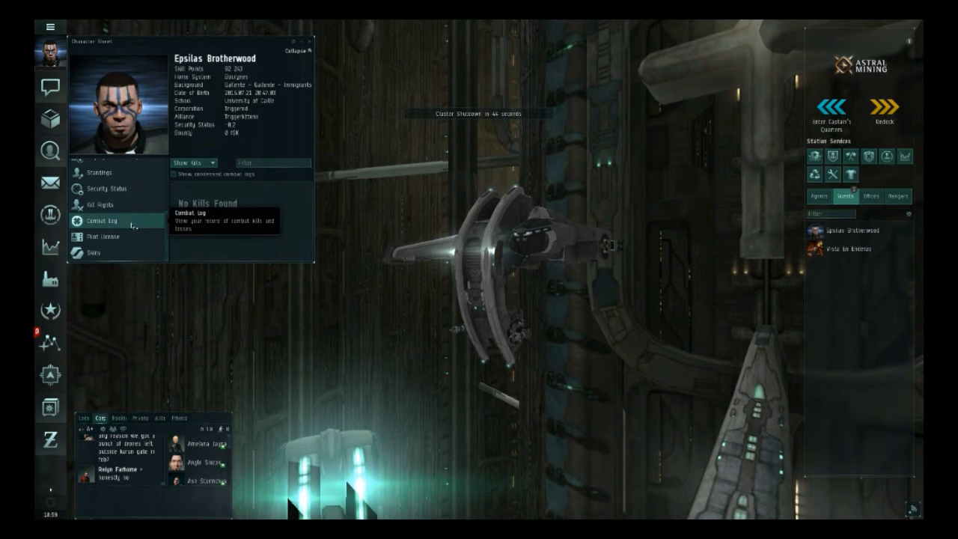
Leave the empty combat log and view the character's Pilot License details.
{"action": "left_click", "coordinate": [193, 163]}
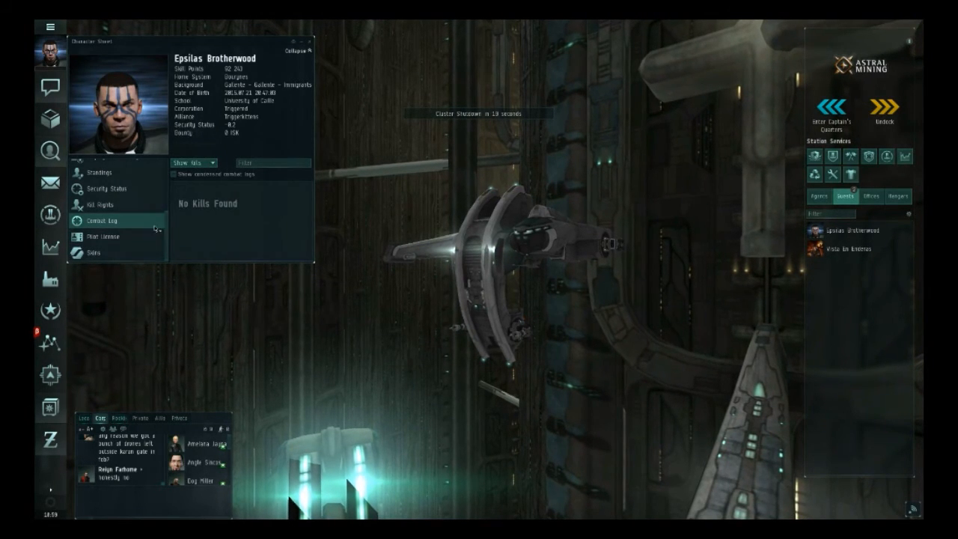
{"action": "left_click", "coordinate": [104, 236]}
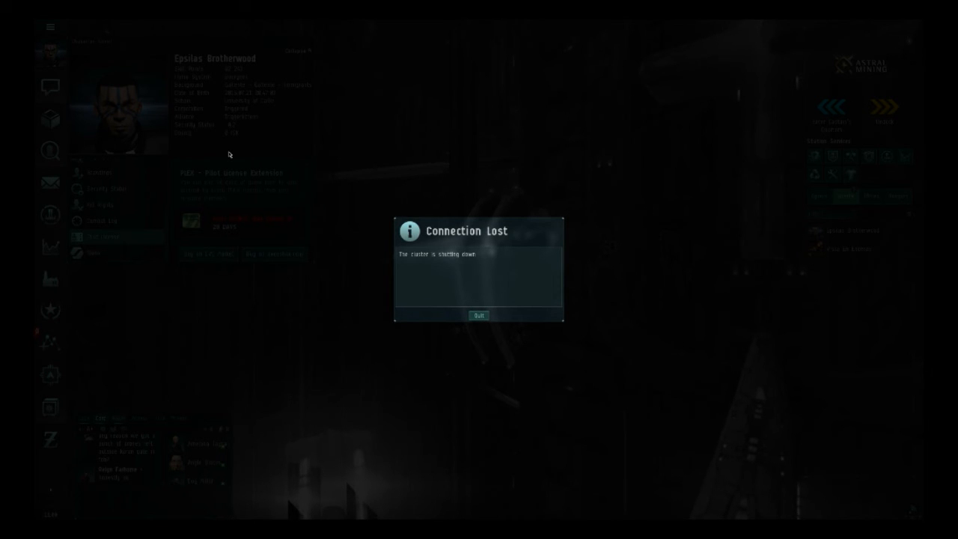
{"action": "mouse_move", "coordinate": [252, 206]}
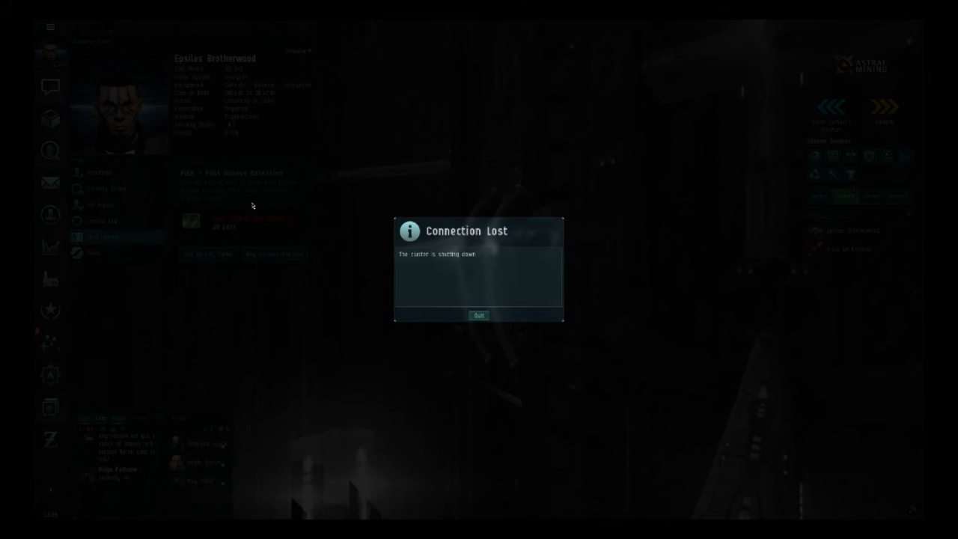